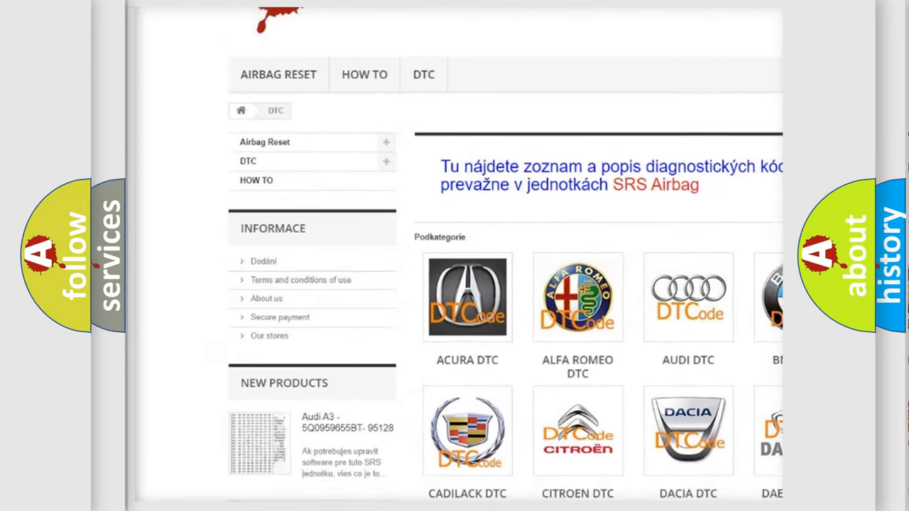
scroll(down, 3)
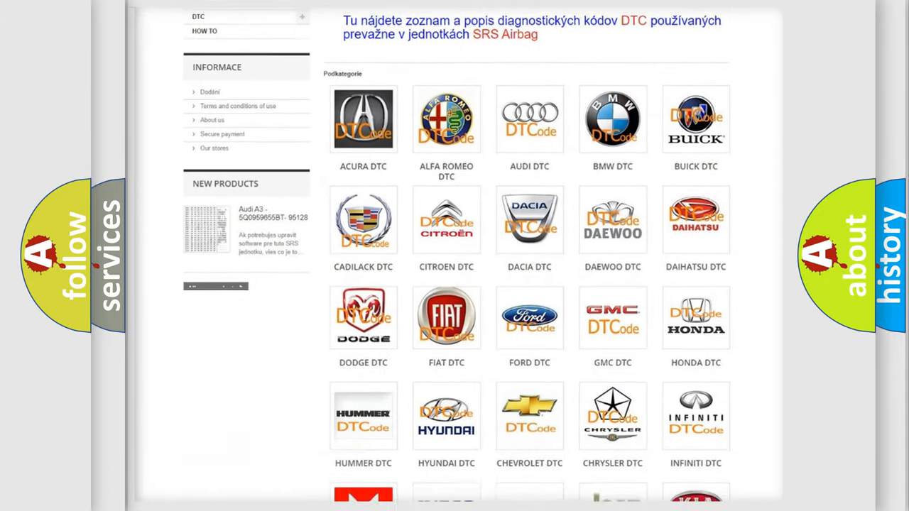
scroll(down, 3)
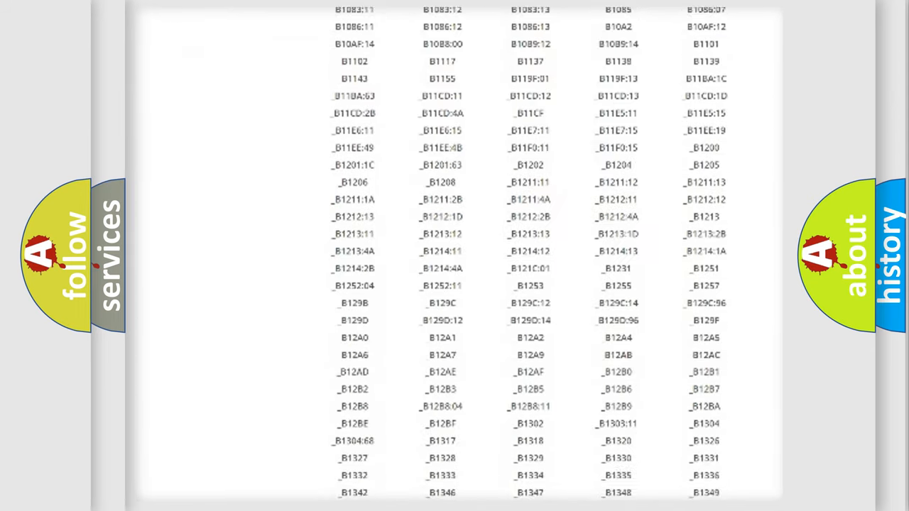
scroll(down, 3)
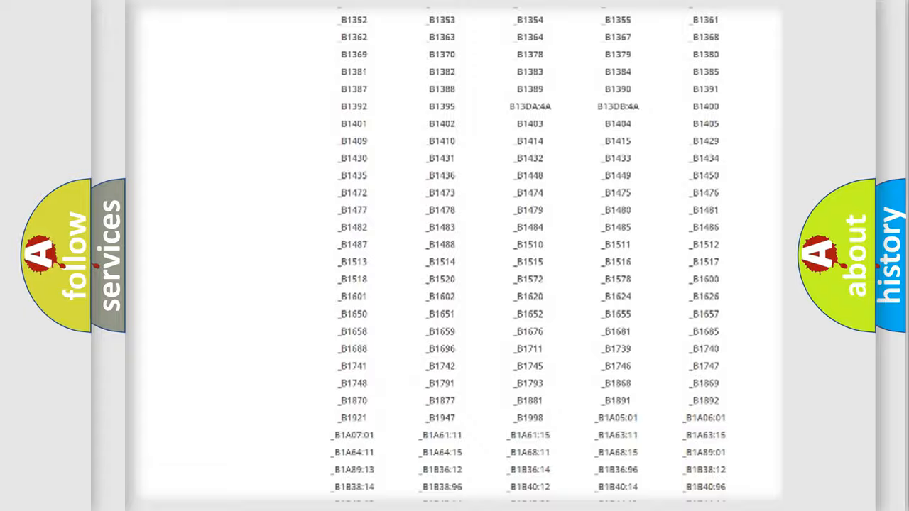